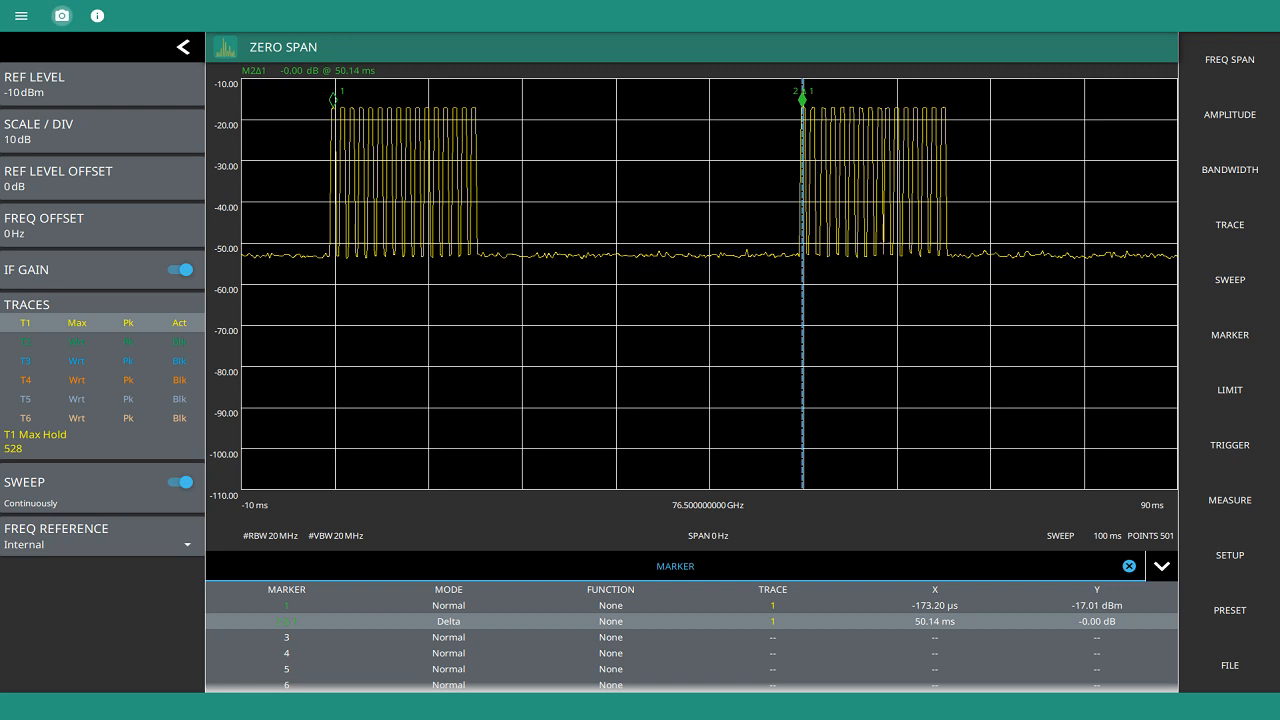
- Show the video trigger settings beside the zero-span pulse trace with the 50.14 ms delta marker
click(1228, 442)
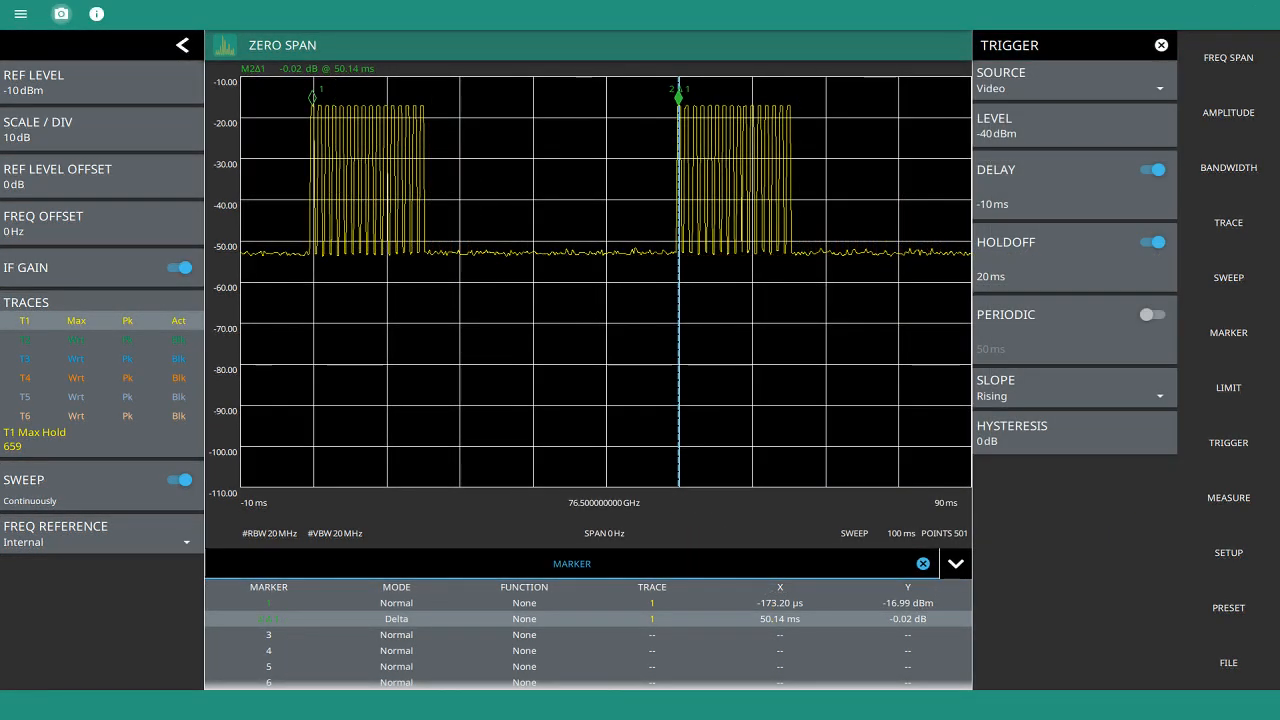